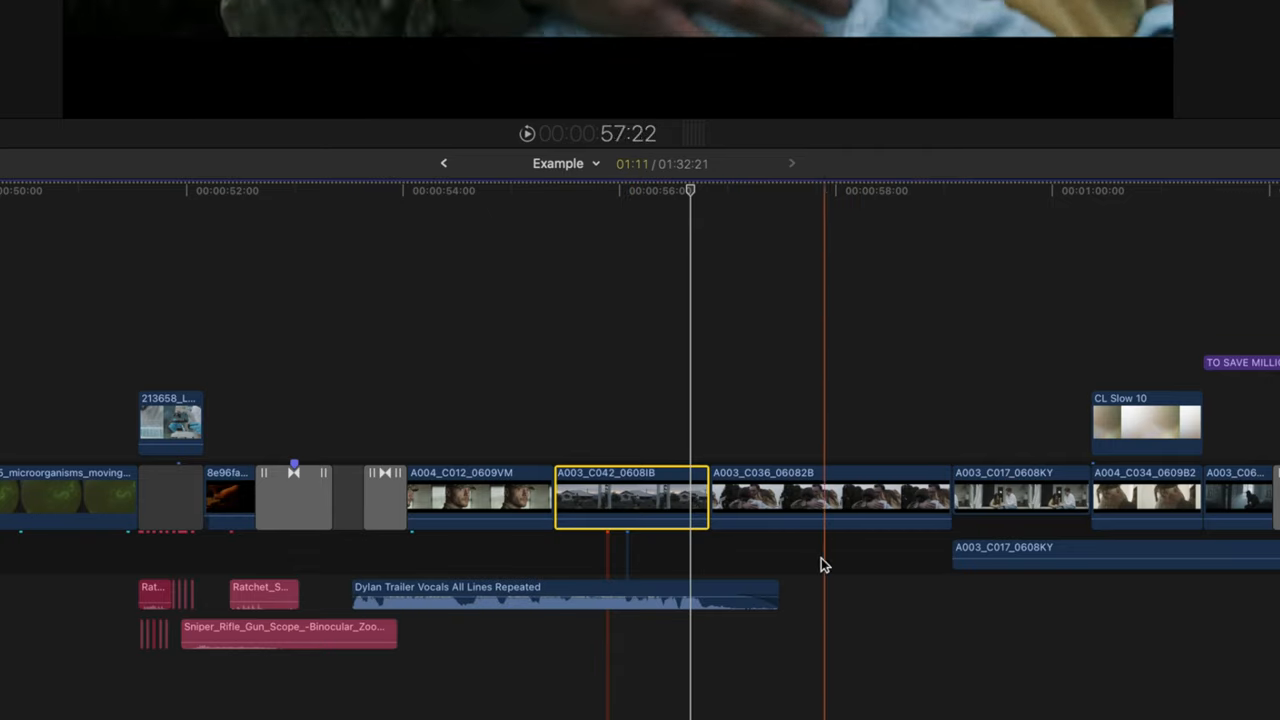
Step: Option-drag the A003_C042 clip upward so a copy sits as a connected clip above the storyline
key(`)
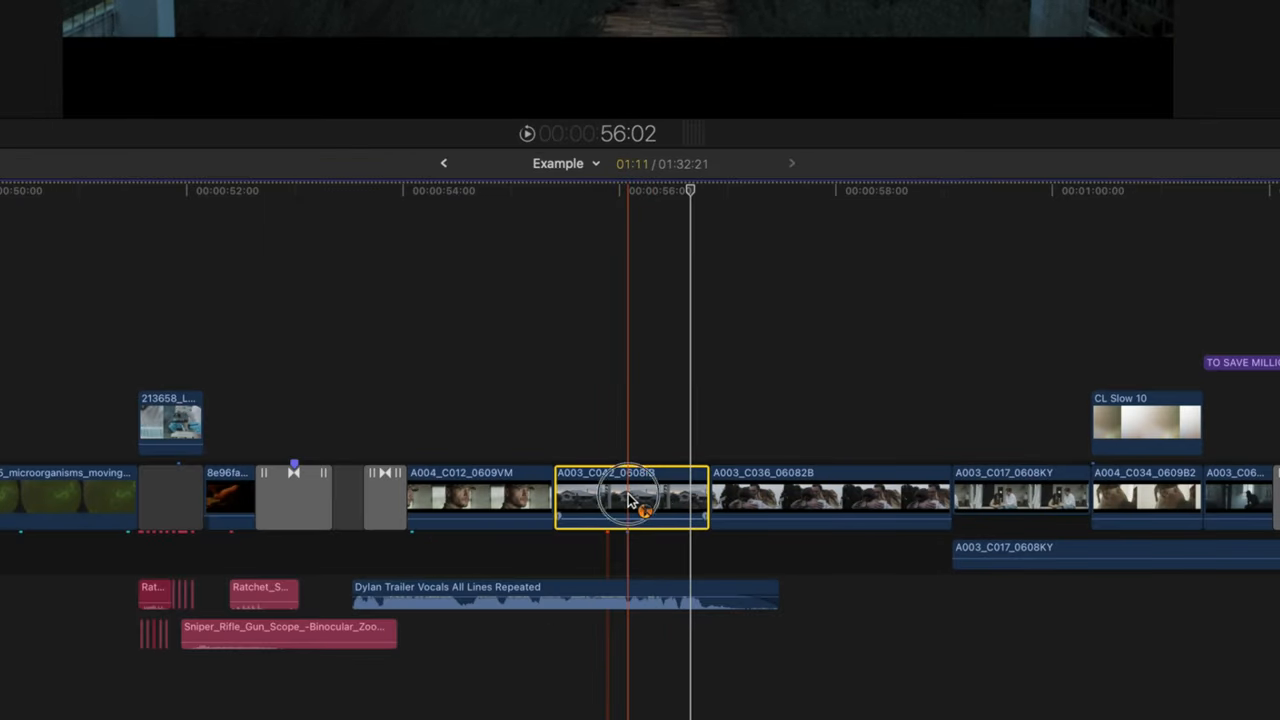
drag(630, 496, 728, 384)
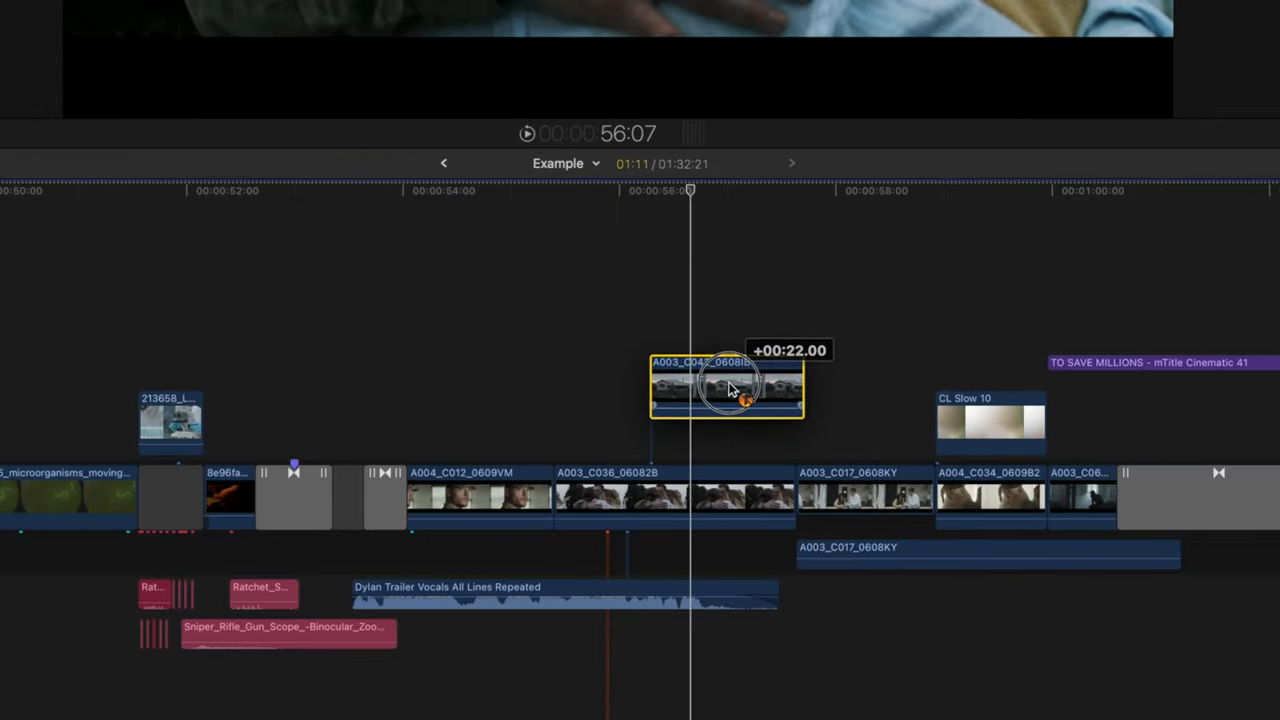
drag(728, 388, 764, 376)
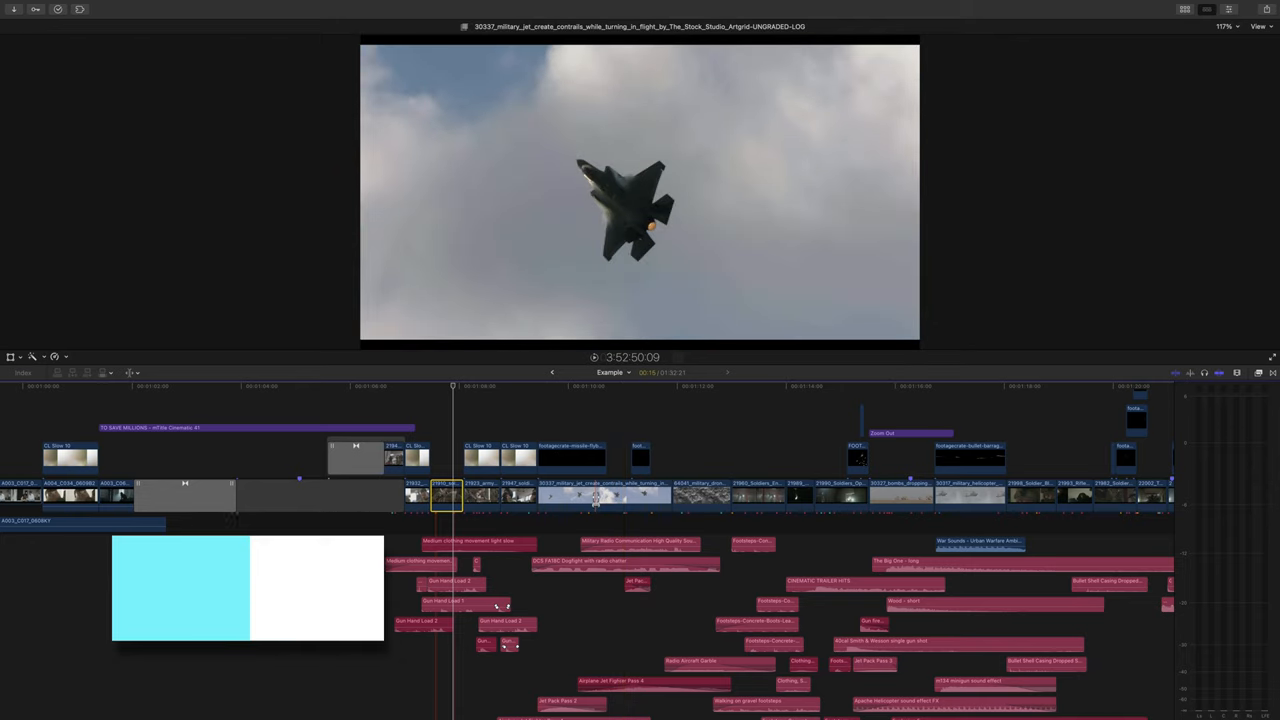
Step: Start playback of the Example timeline from the fighter jet shot
key(t)
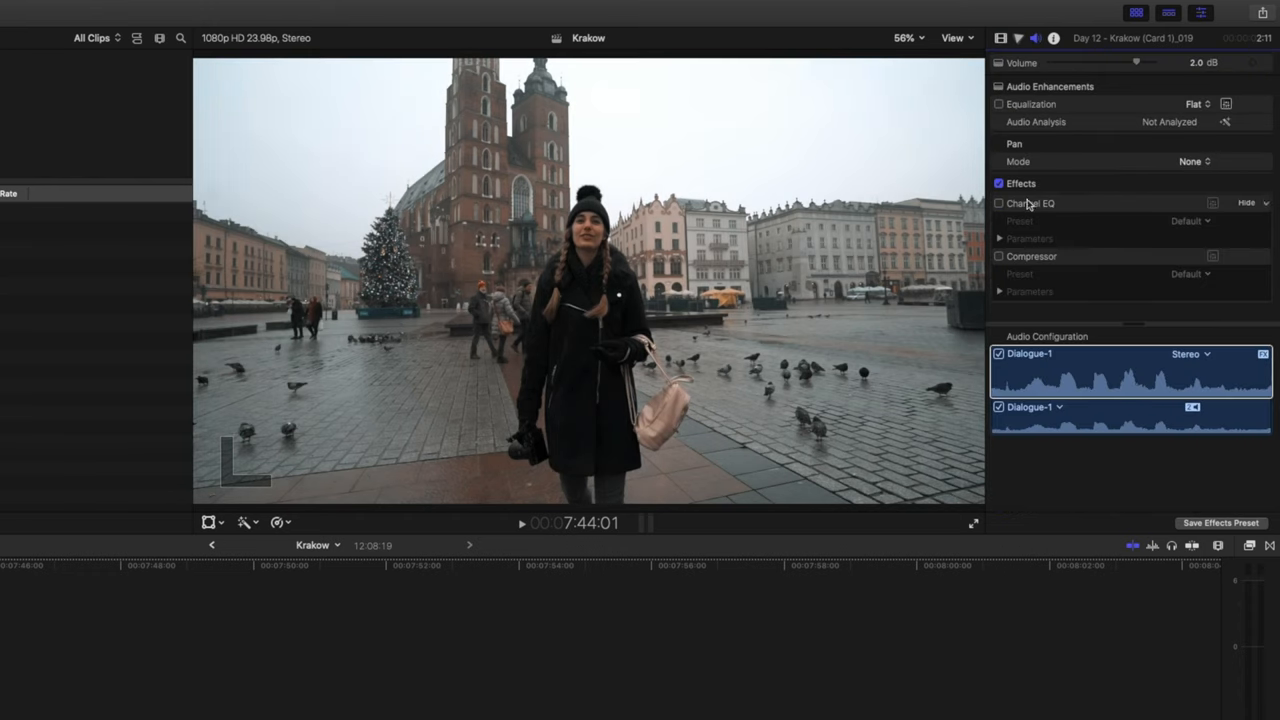
Step: Inspect the Krakow clip's Channel EQ and Compressor audio effect settings
click(998, 256)
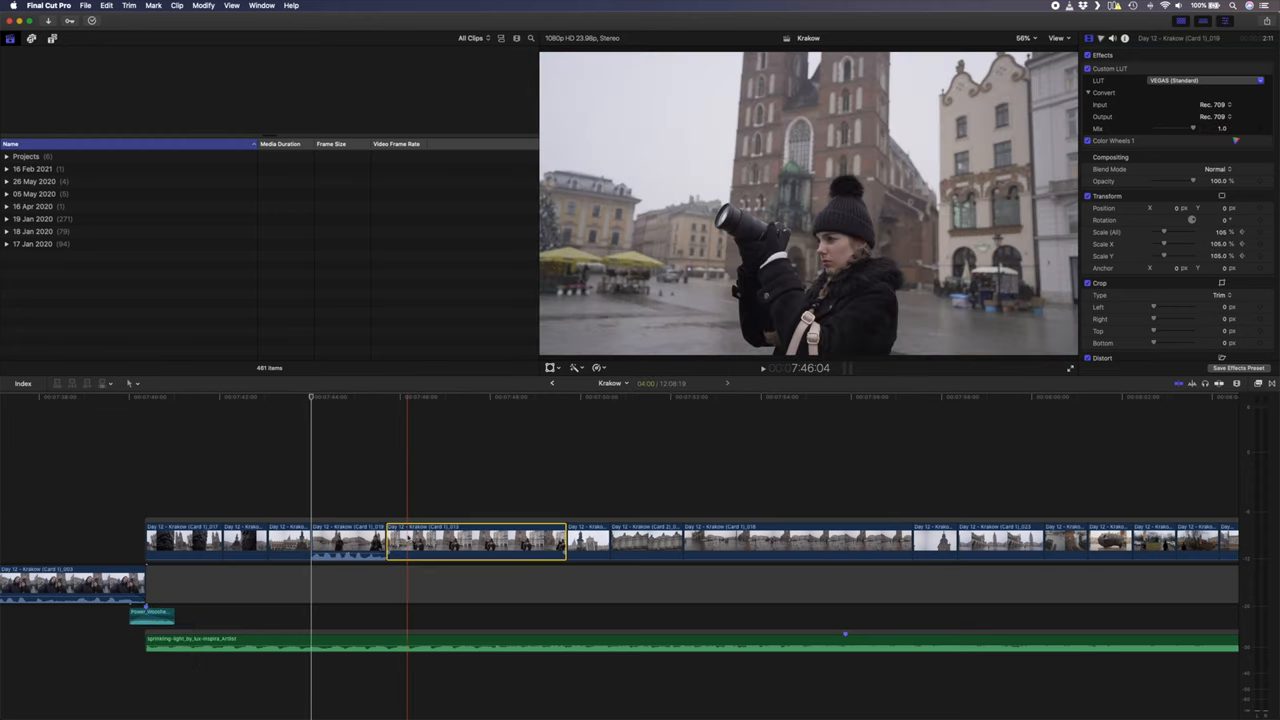
Step: Paste attributes onto clip 013 with Audio Attributes excluded and keyframe timing set, then confirm
key(cmd+shift+v)
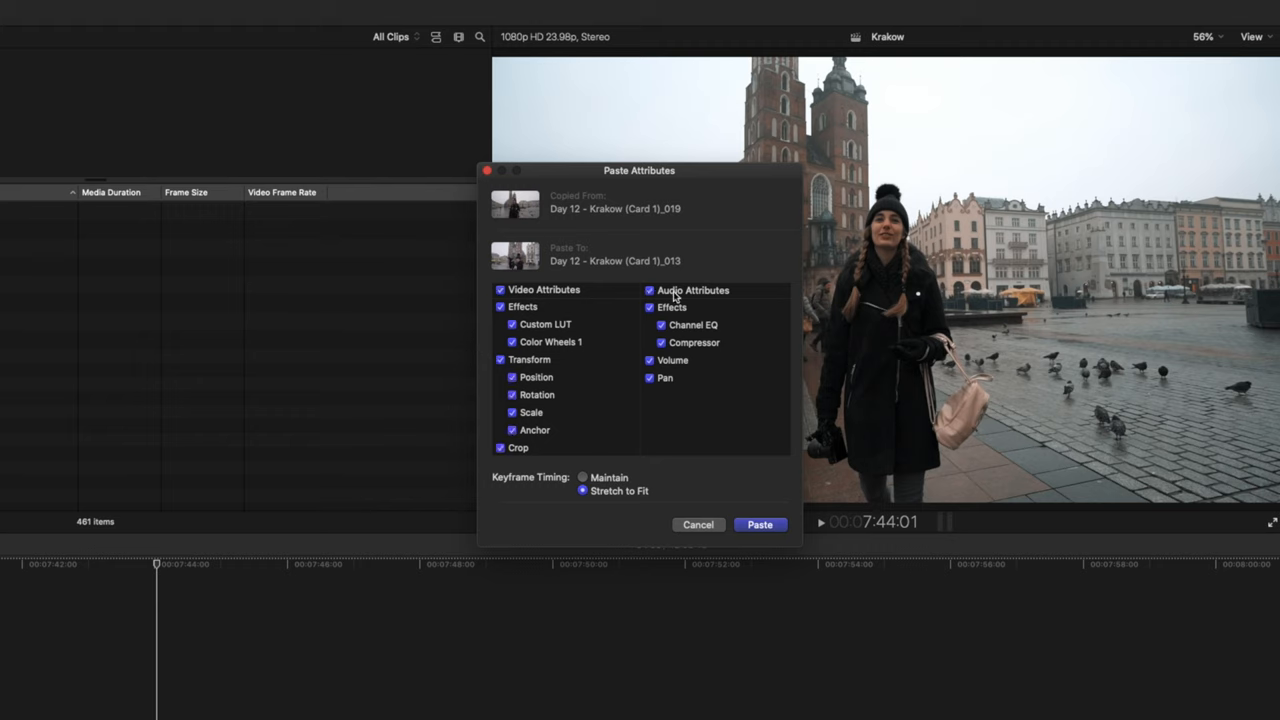
click(650, 290)
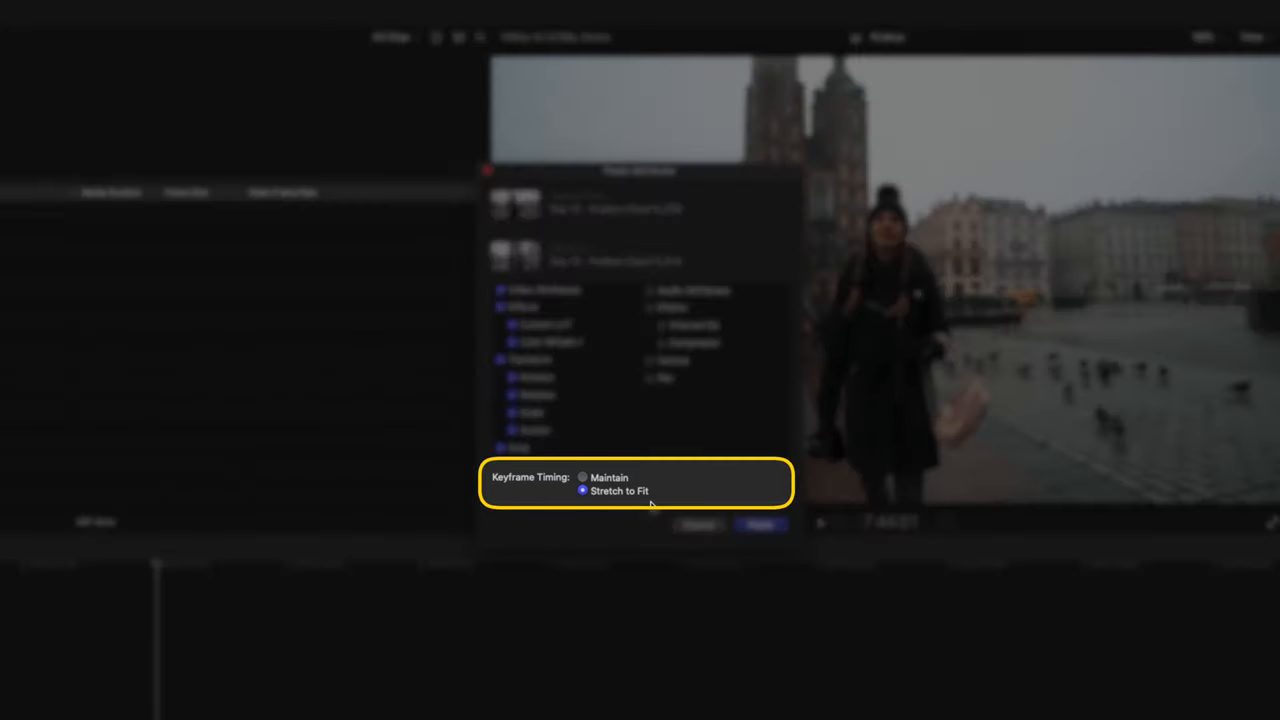
click(584, 476)
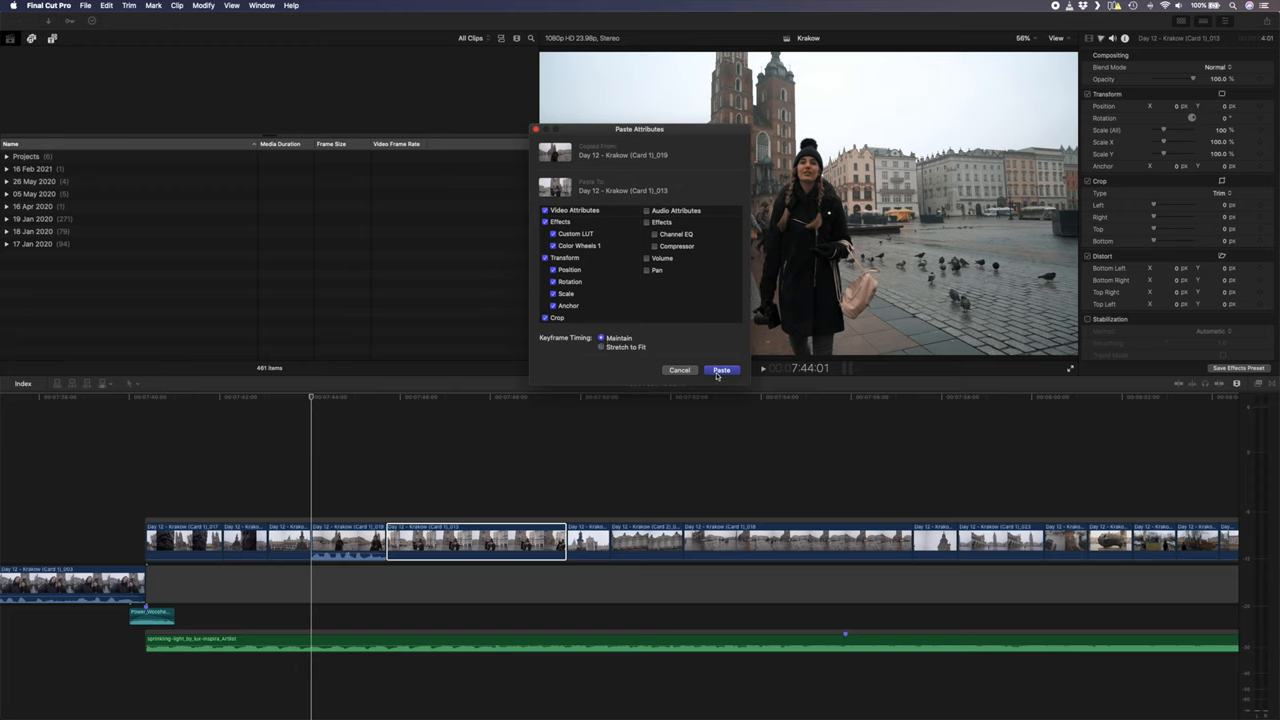
click(720, 370)
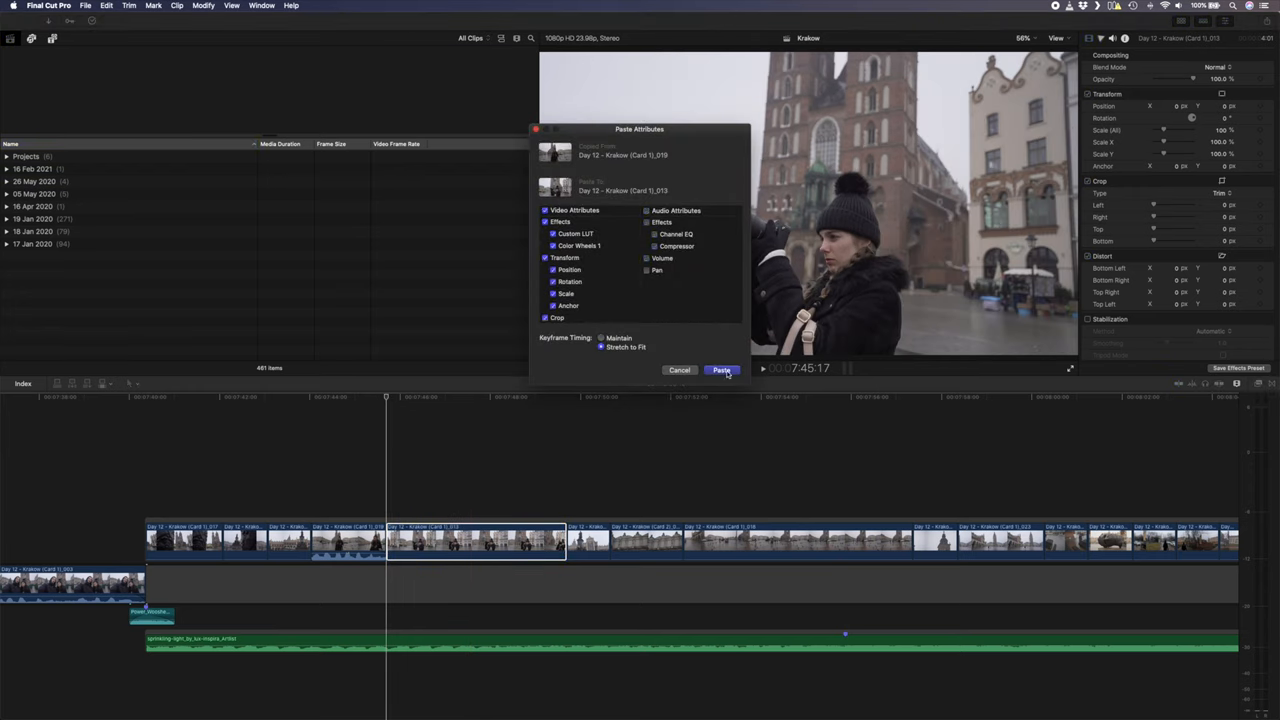
click(720, 370)
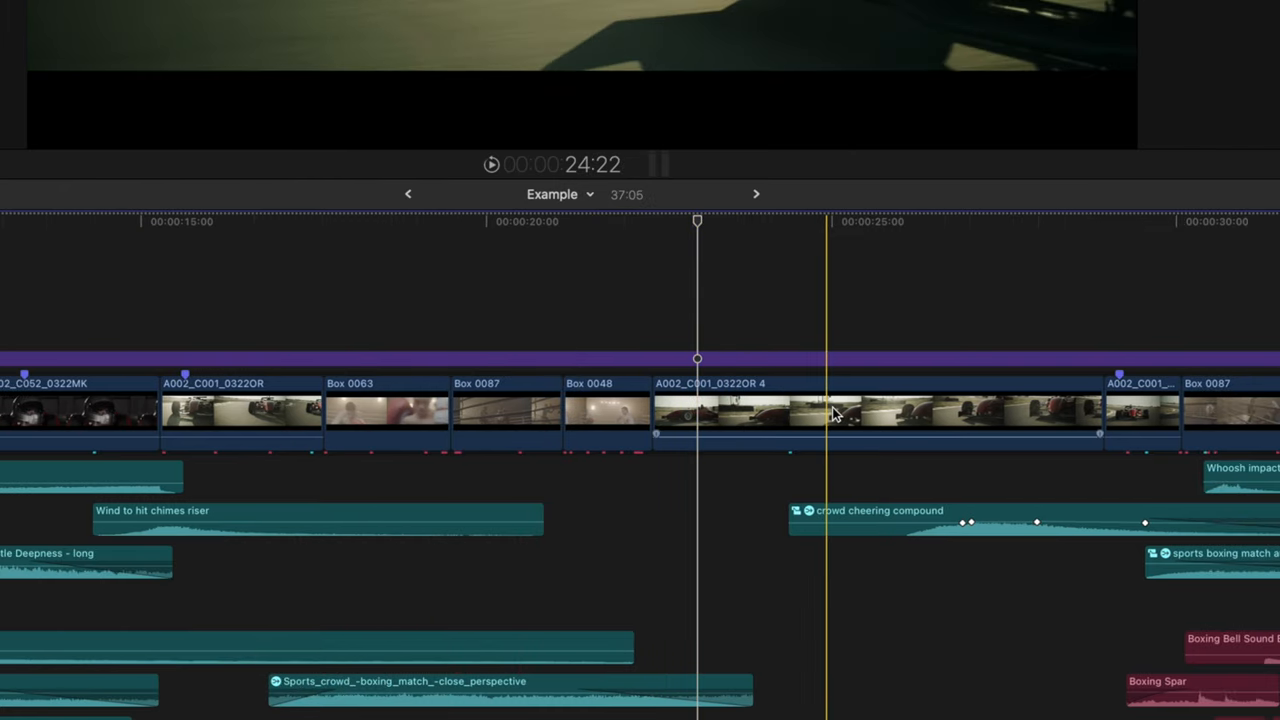
Step: Select clip A002_C001_0322OR 4 and trim its start to the playhead with Option-[
click(830, 412)
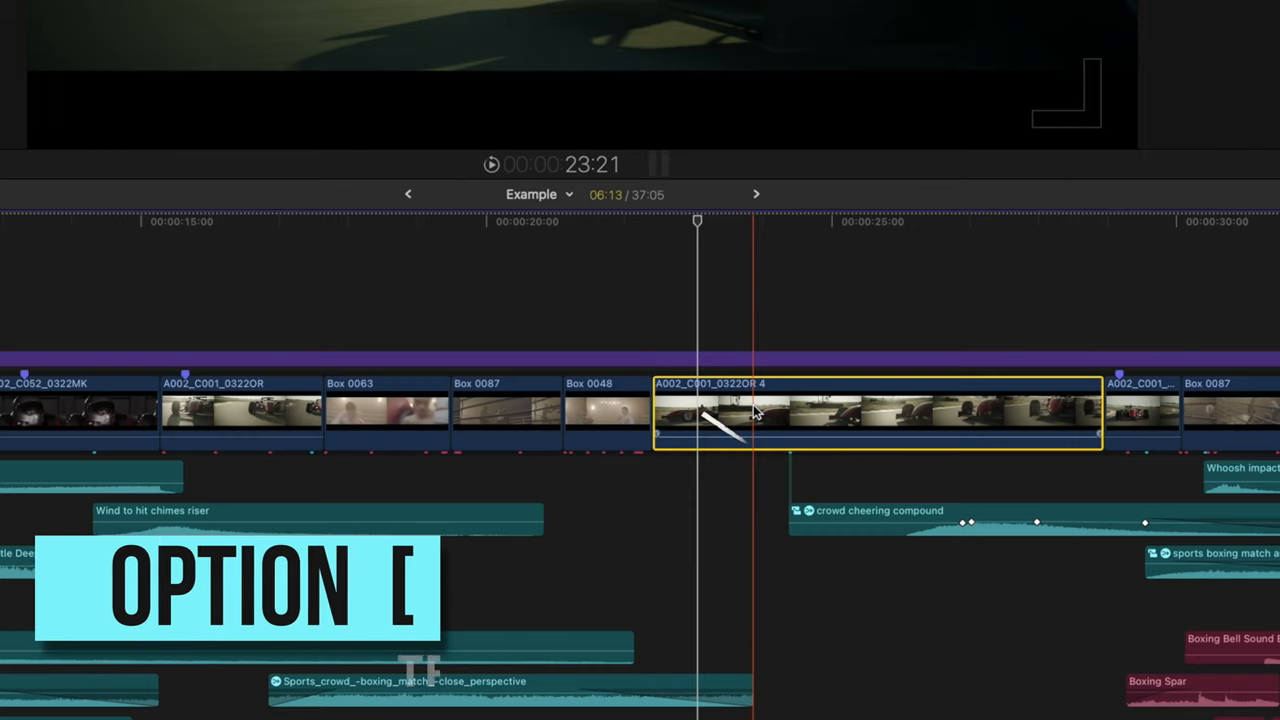
key(option+[)
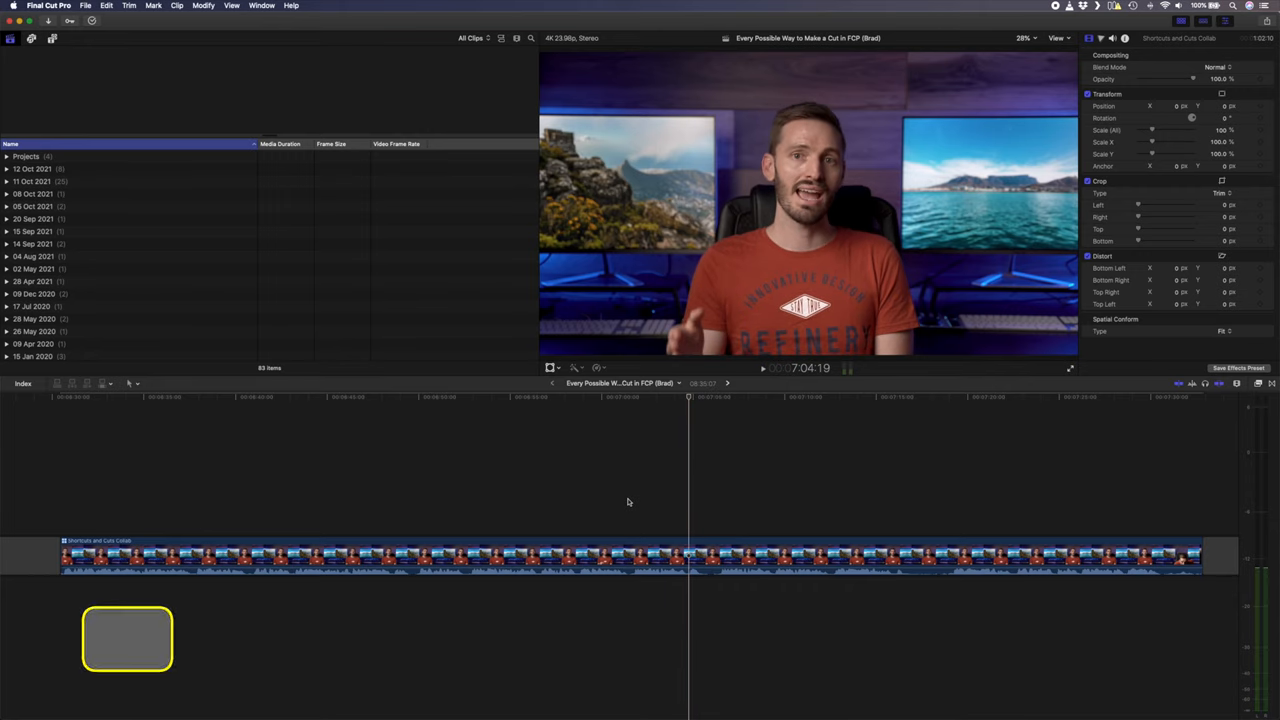
key(cmd+b)
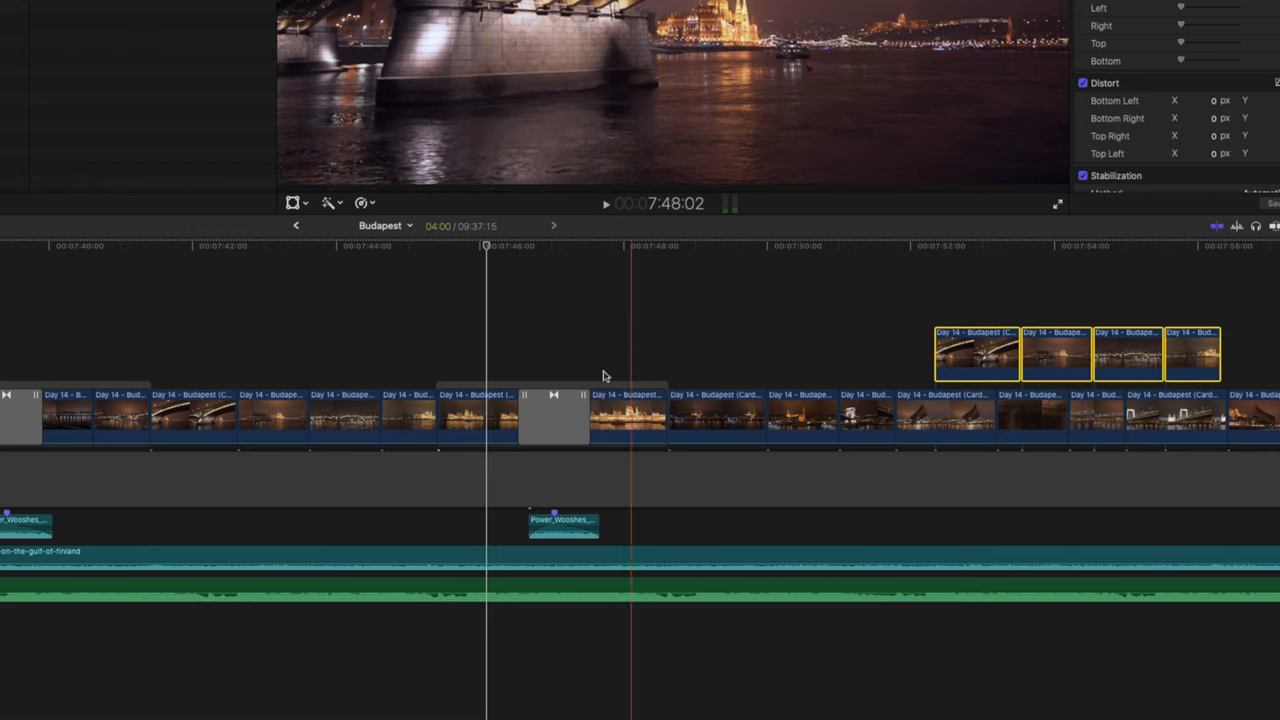
Step: Option-drag the selected Budapest night clip to drop a copy further along the timeline
click(552, 412)
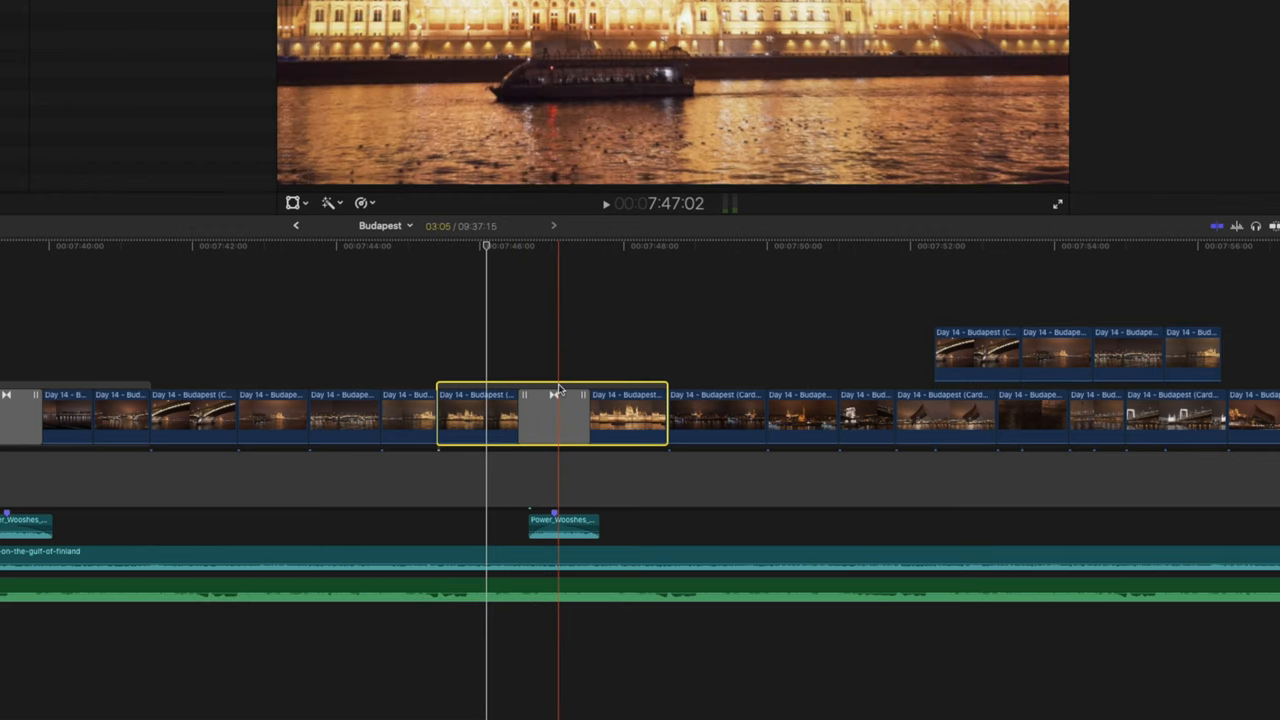
drag(556, 414, 810, 324)
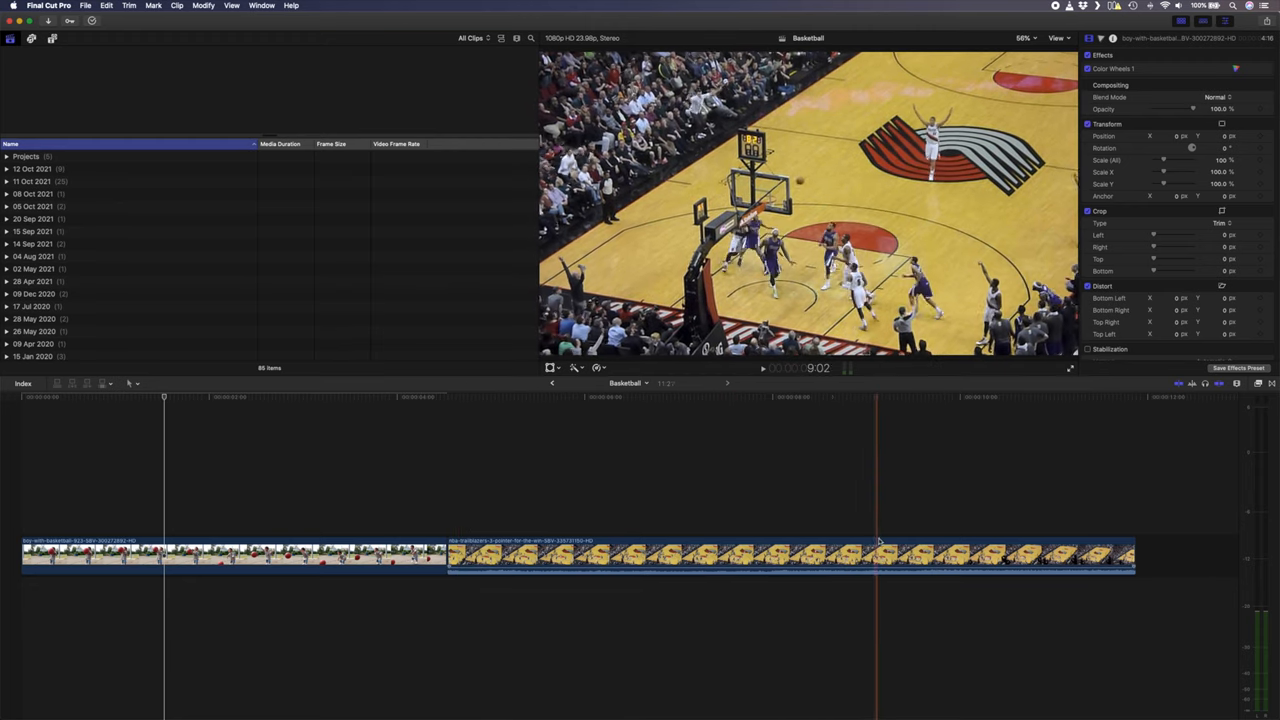
Step: Select a clip in the Basketball timeline to demonstrate trimming
click(924, 556)
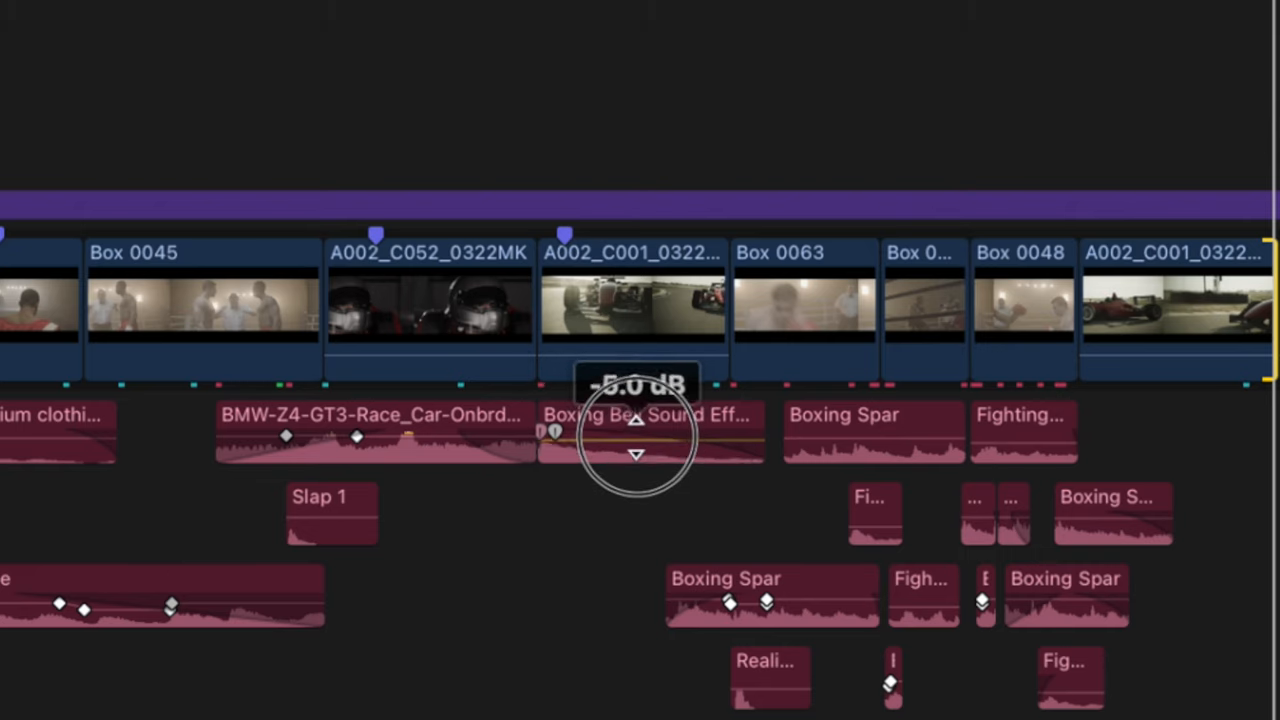
Step: Command-drag the boxing sound effect's volume line down in fine steps to -10 dB
drag(636, 424, 636, 458)
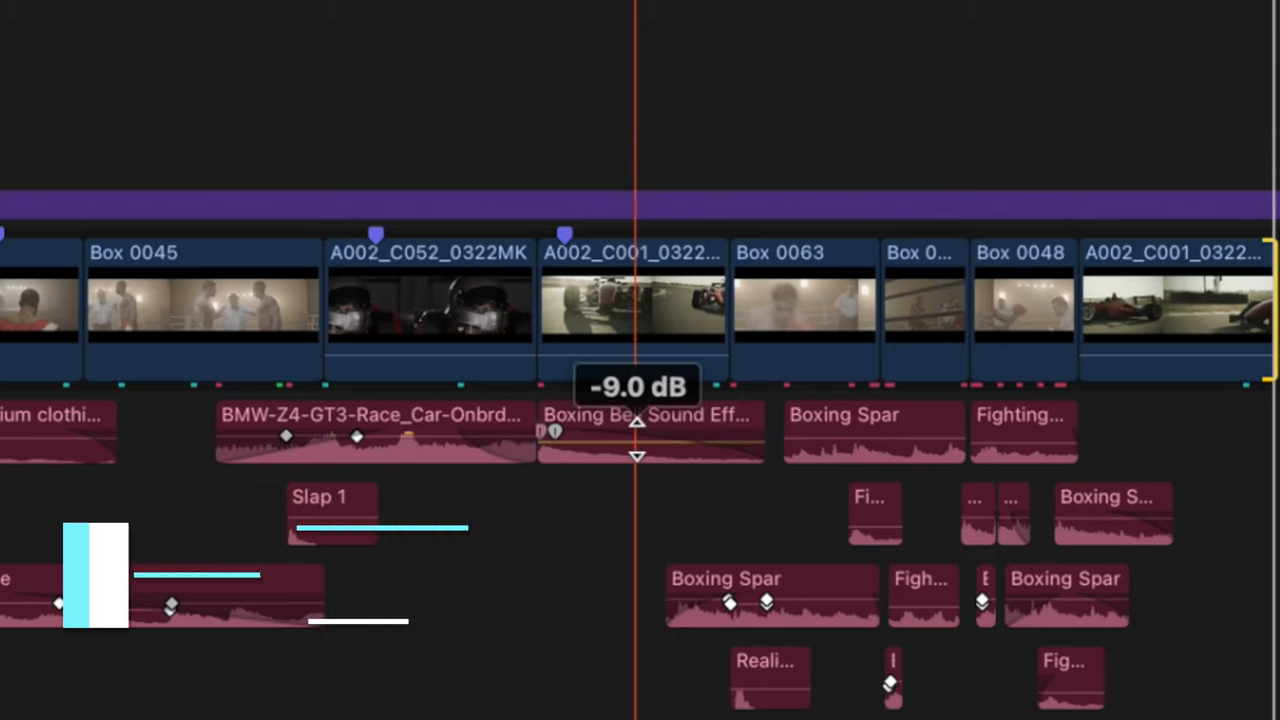
drag(636, 432, 636, 452)
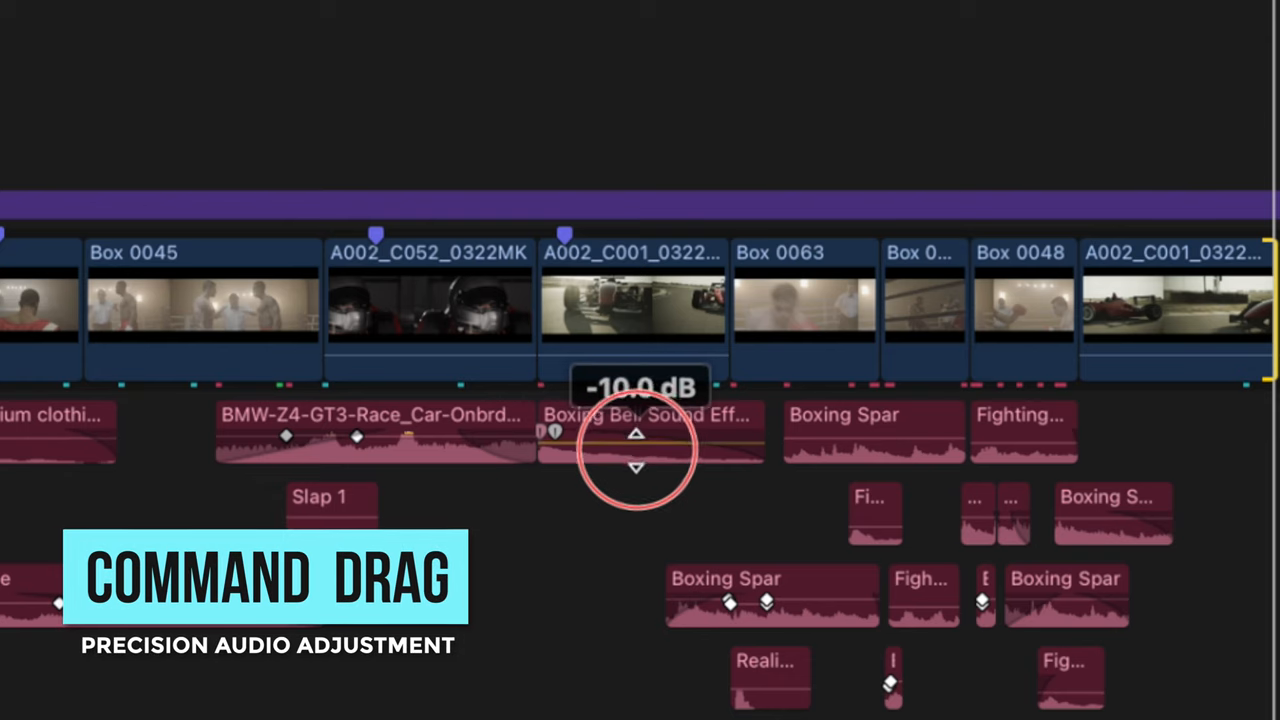
drag(636, 436, 636, 490)
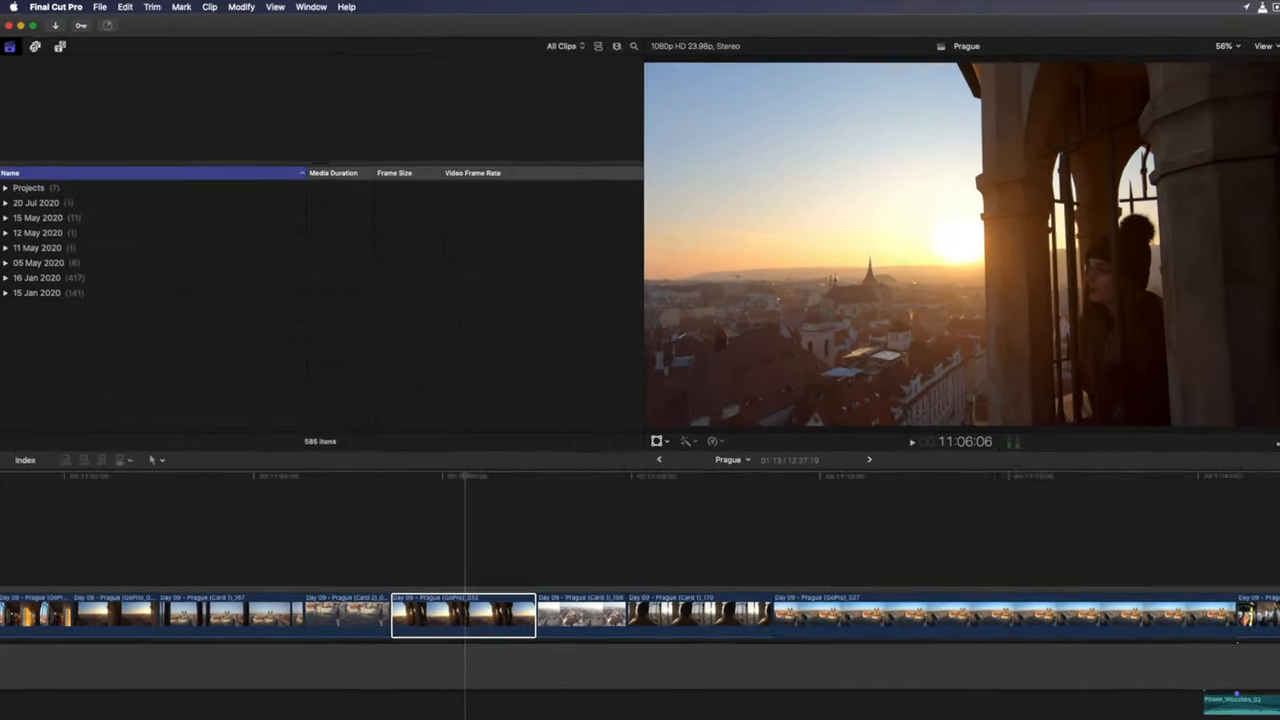
Step: In General preferences, set the default Color Correction effect to Hue/Saturation Curves
click(56, 8)
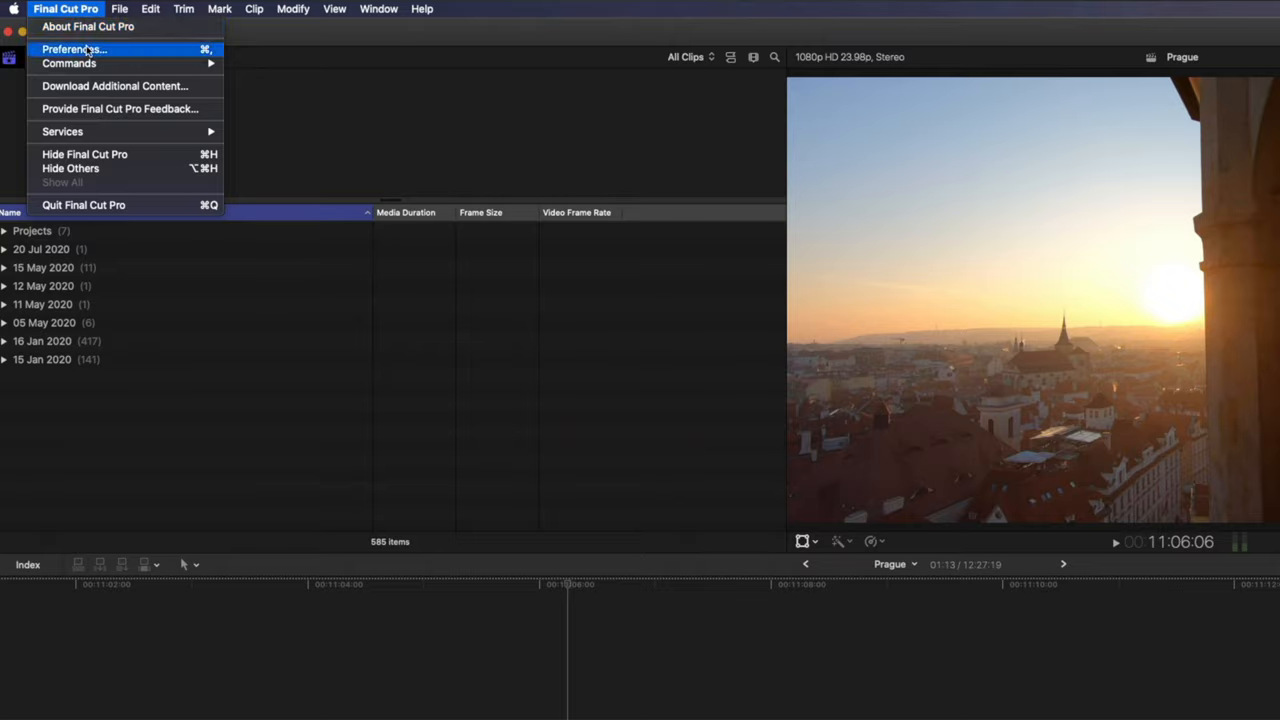
click(74, 48)
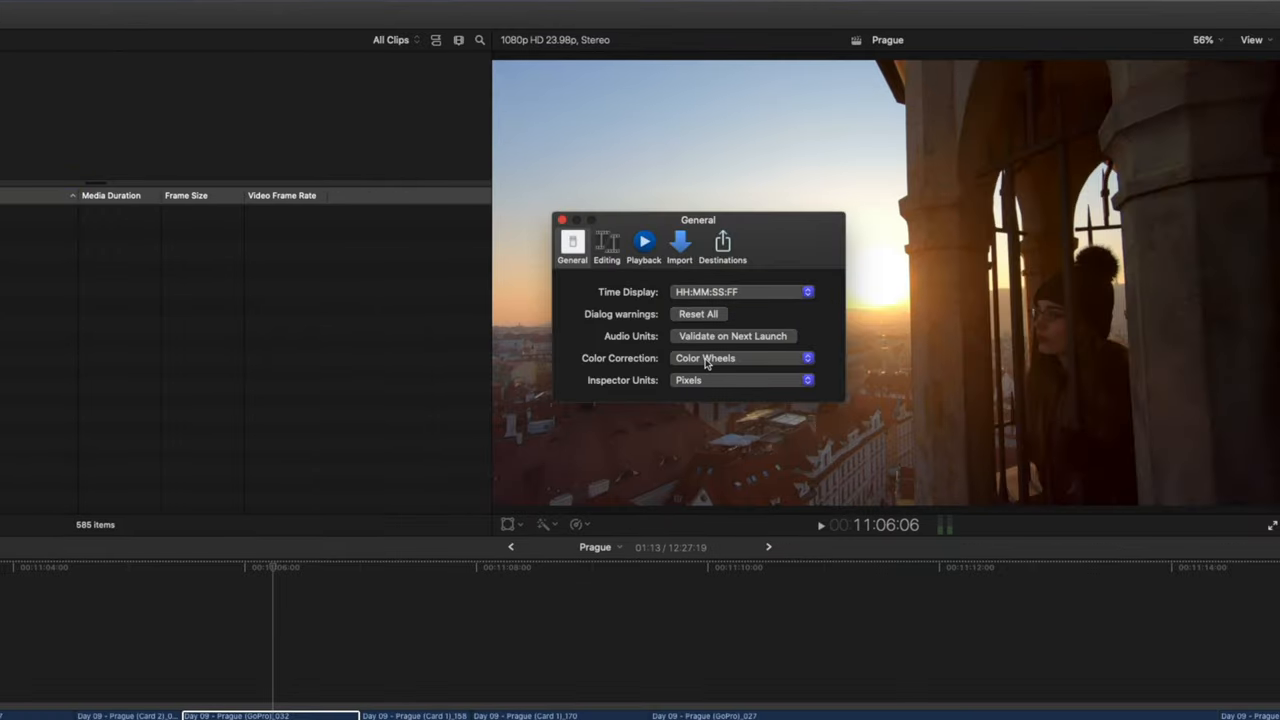
click(740, 358)
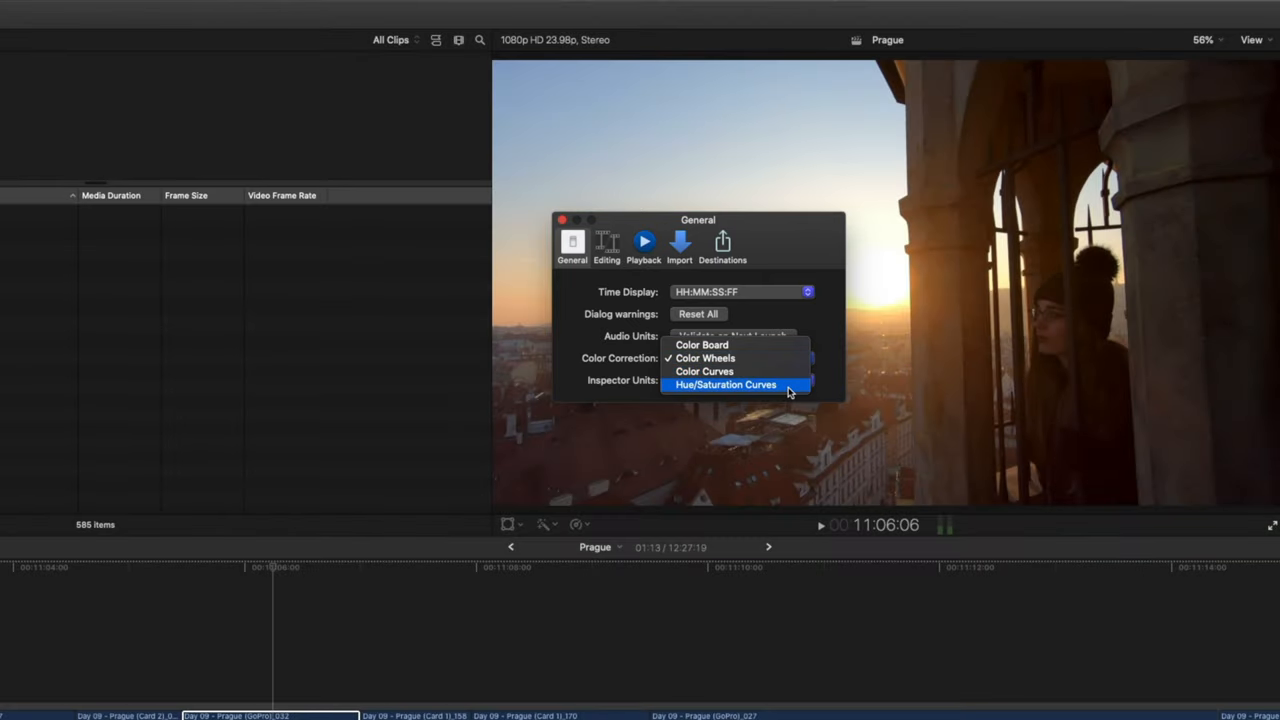
click(724, 384)
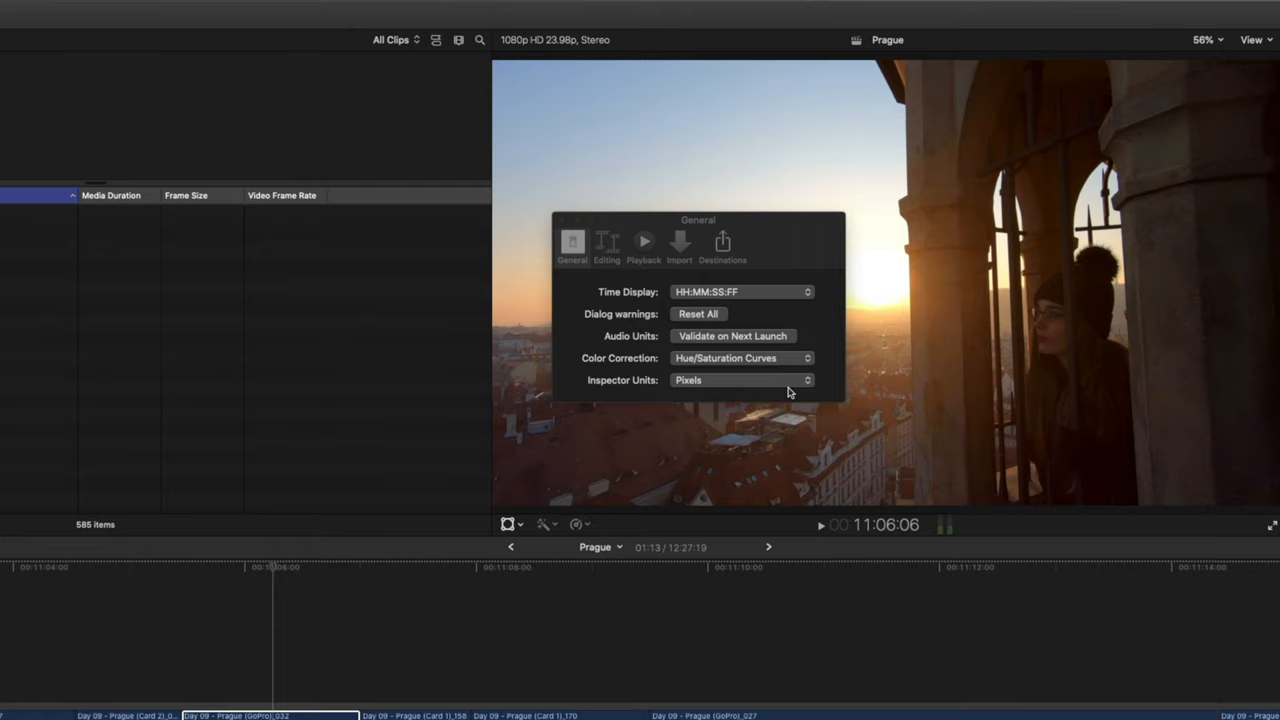